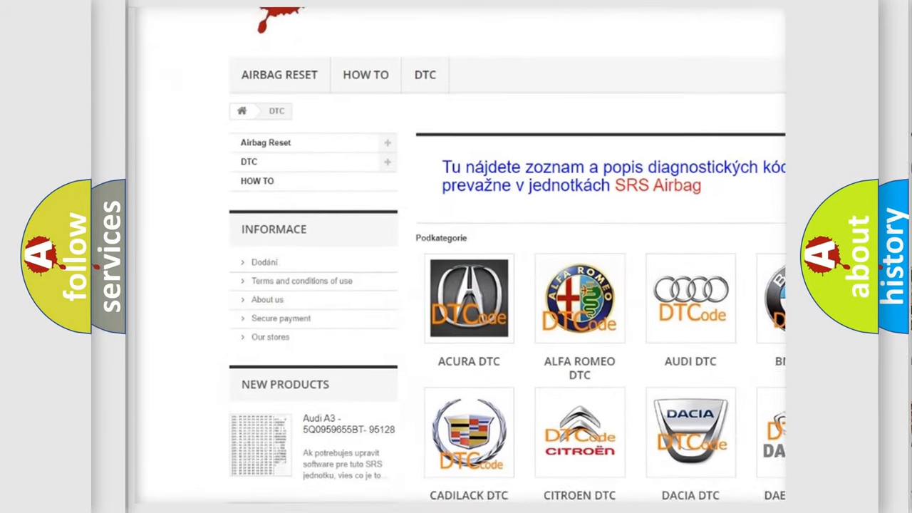
scroll("down", 3)
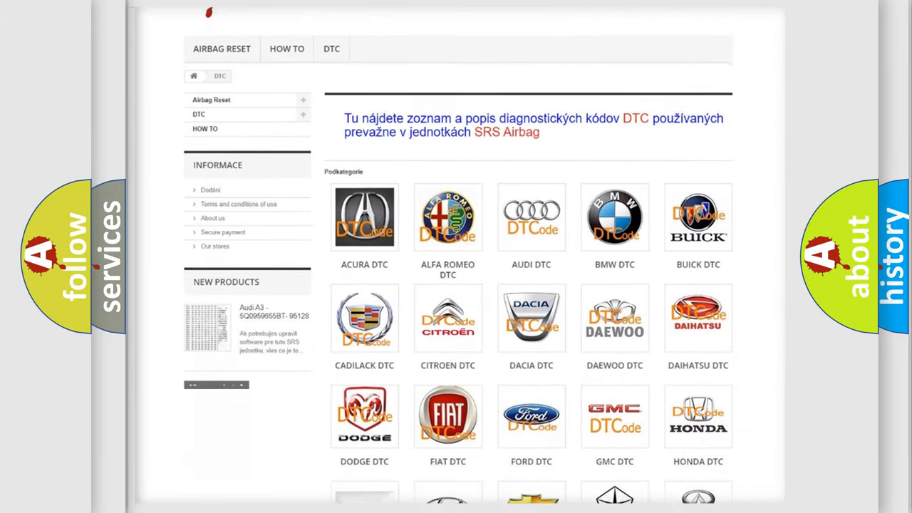
scroll("down", 3)
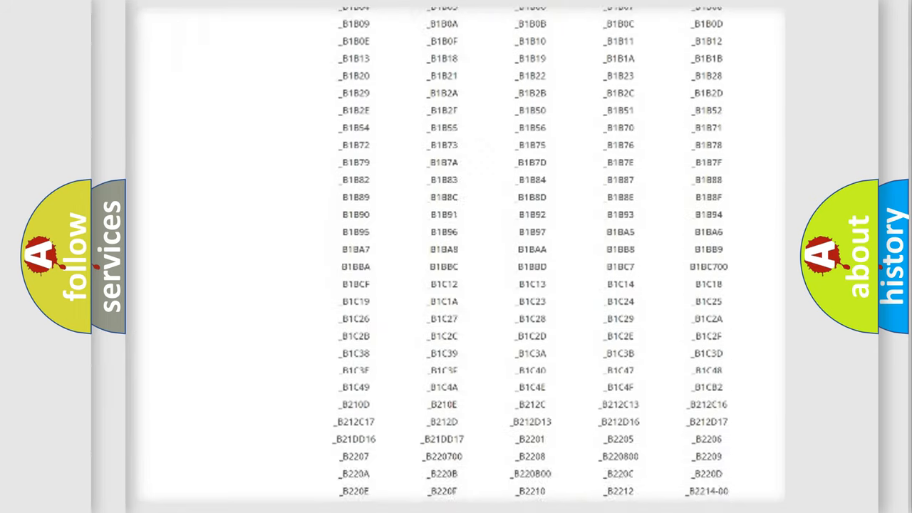
scroll("down", 3)
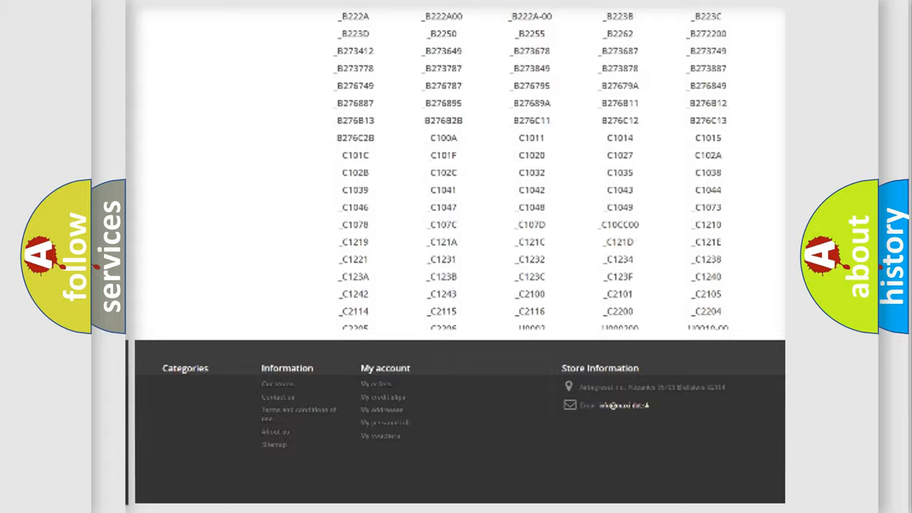
scroll("up", 3)
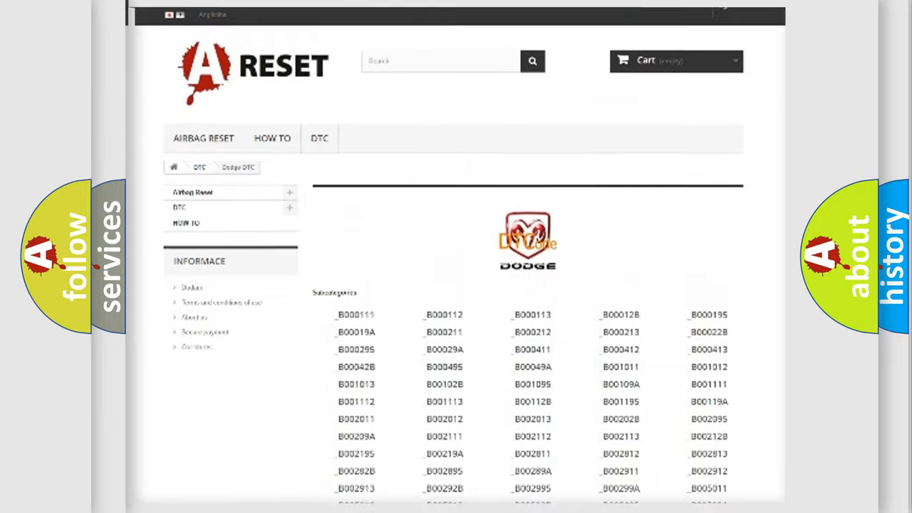